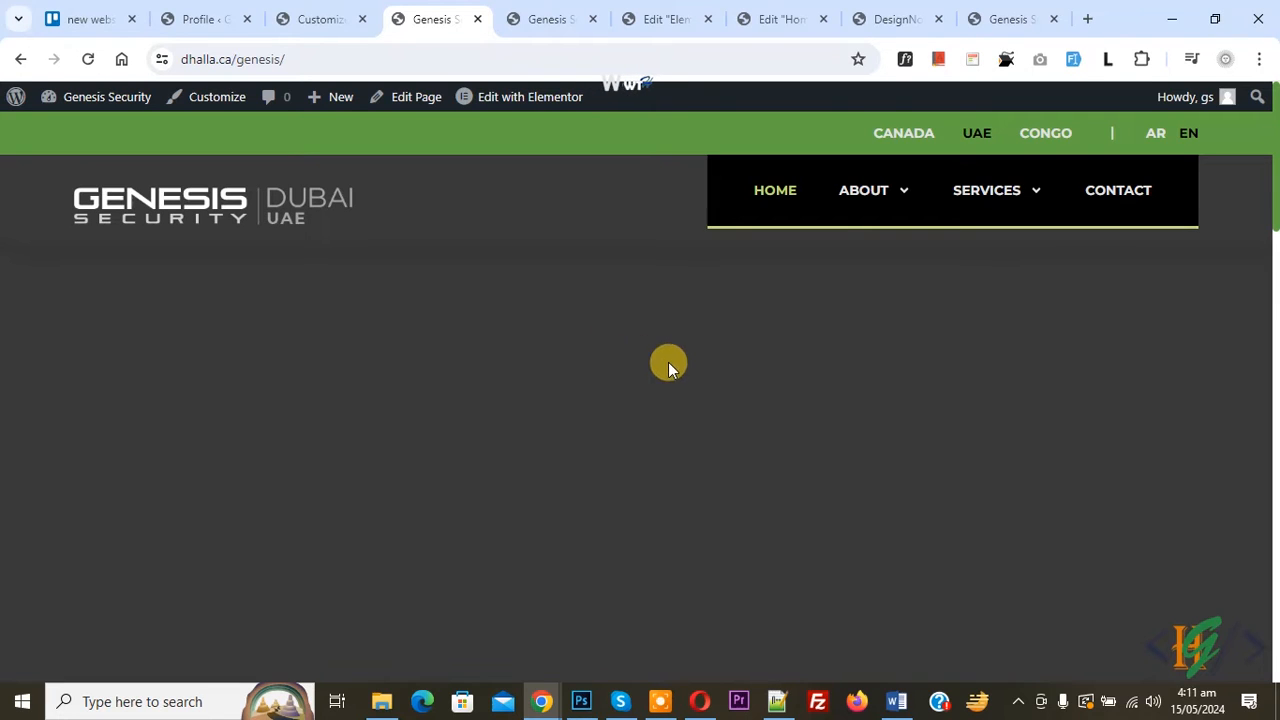
pyautogui.moveTo(632, 382)
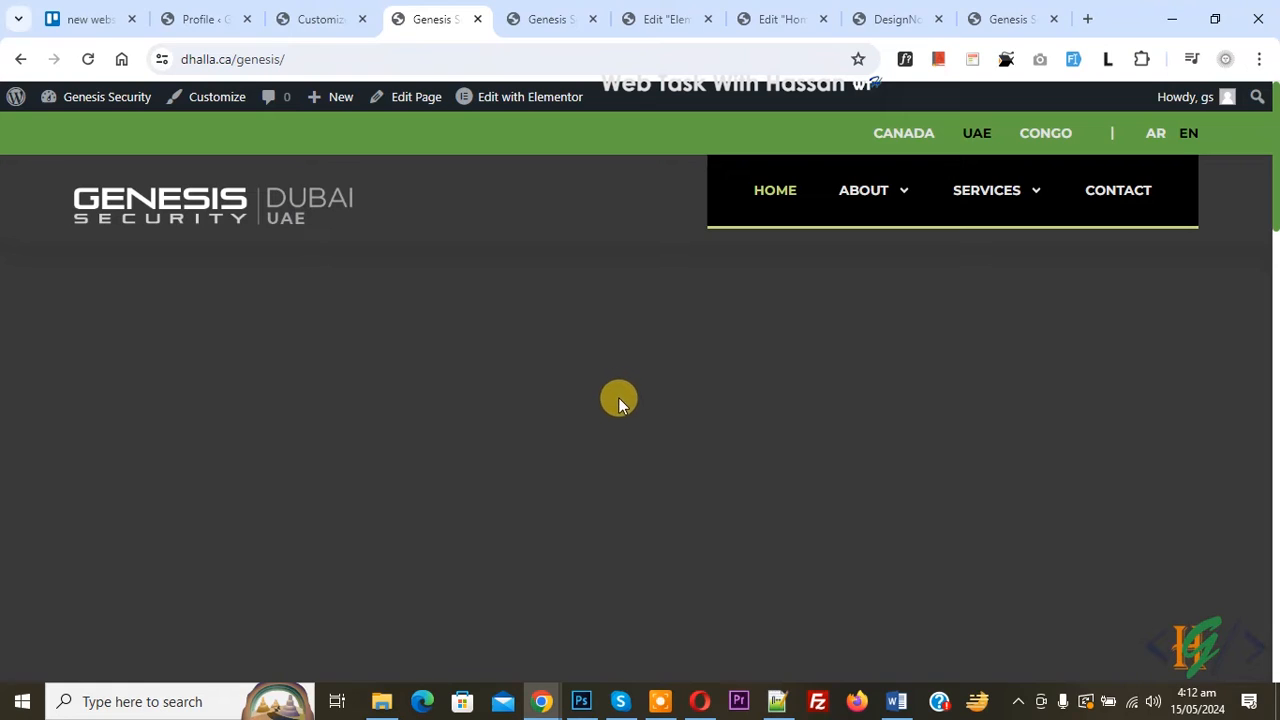
pyautogui.moveTo(693, 393)
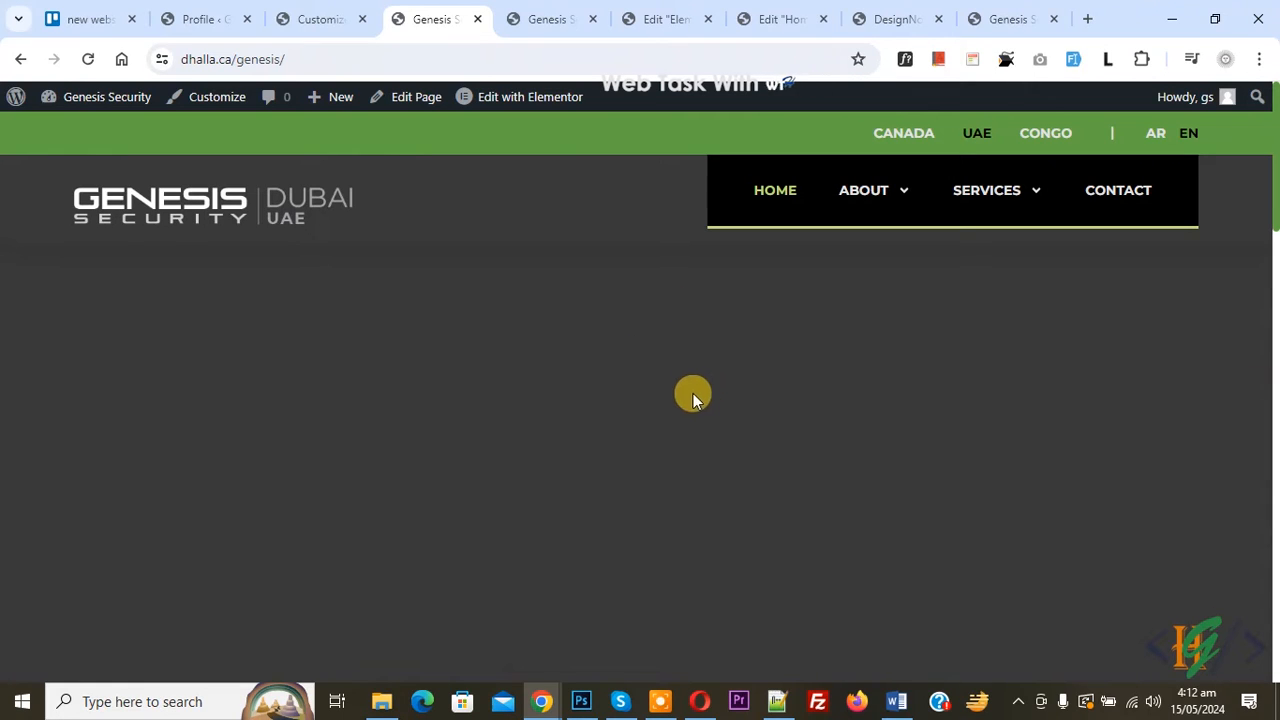
pyautogui.moveTo(730, 348)
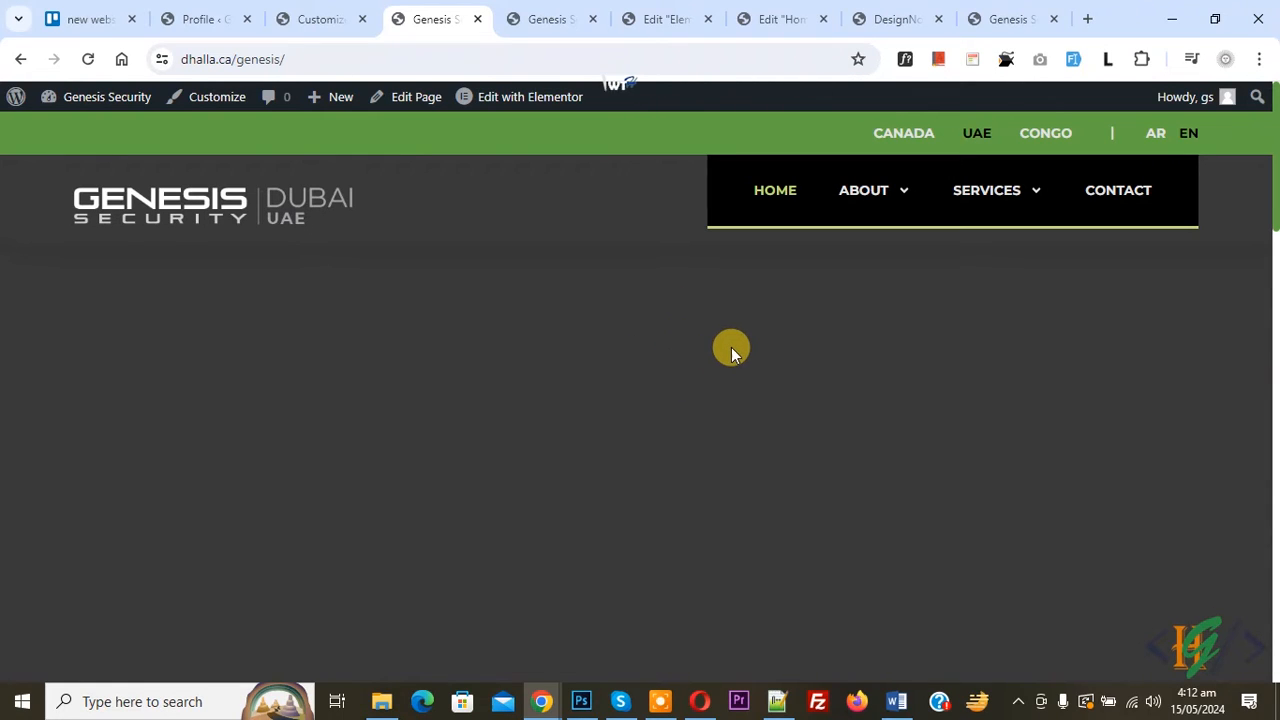
pyautogui.moveTo(642, 362)
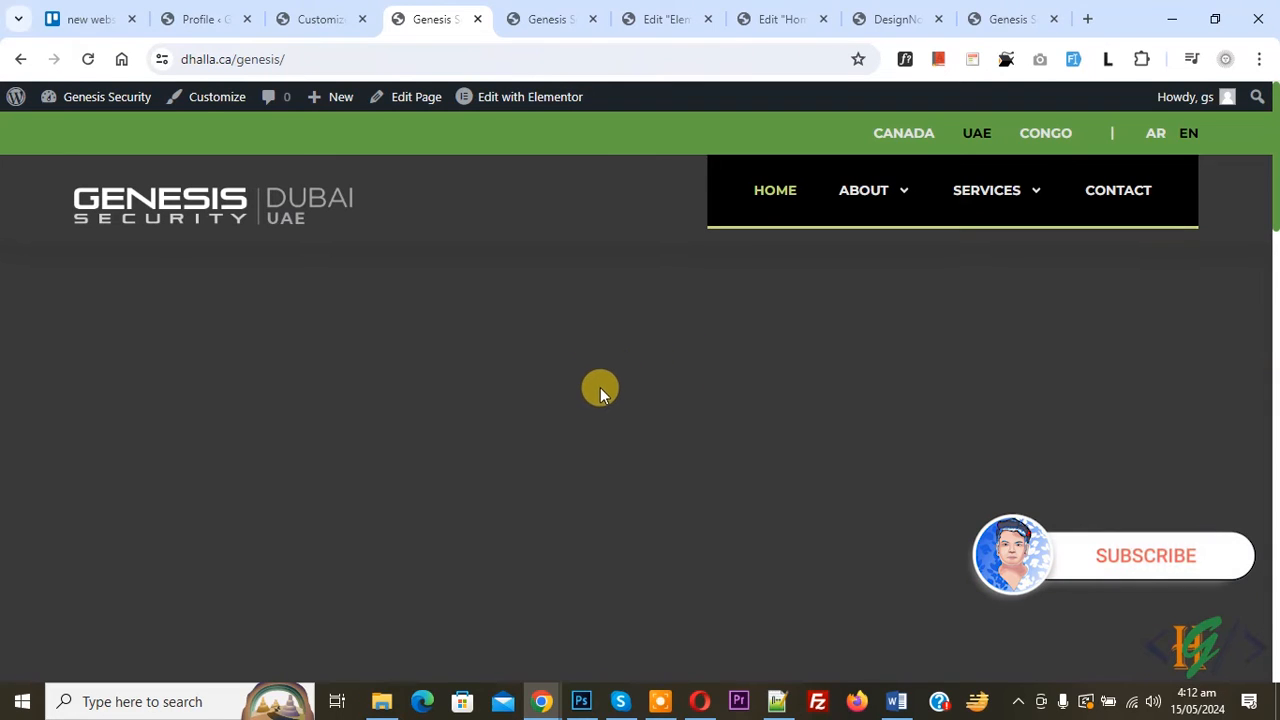
pyautogui.moveTo(603, 310)
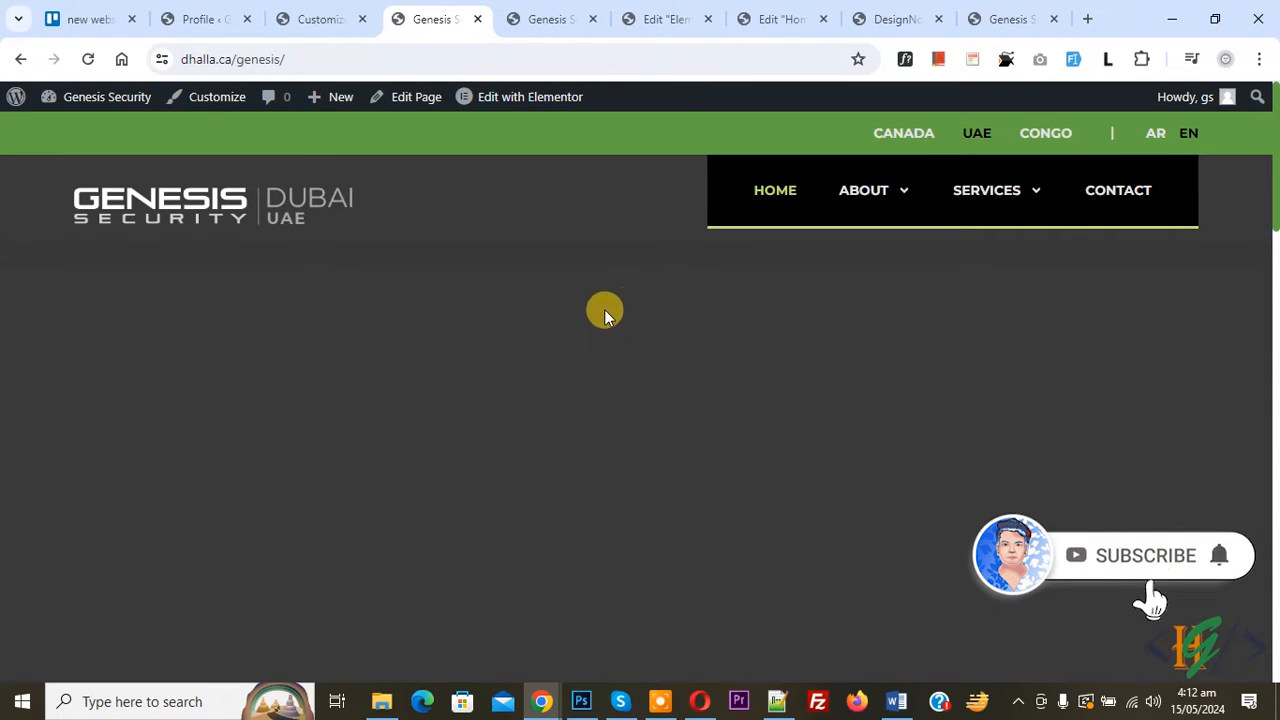
pyautogui.moveTo(656, 306)
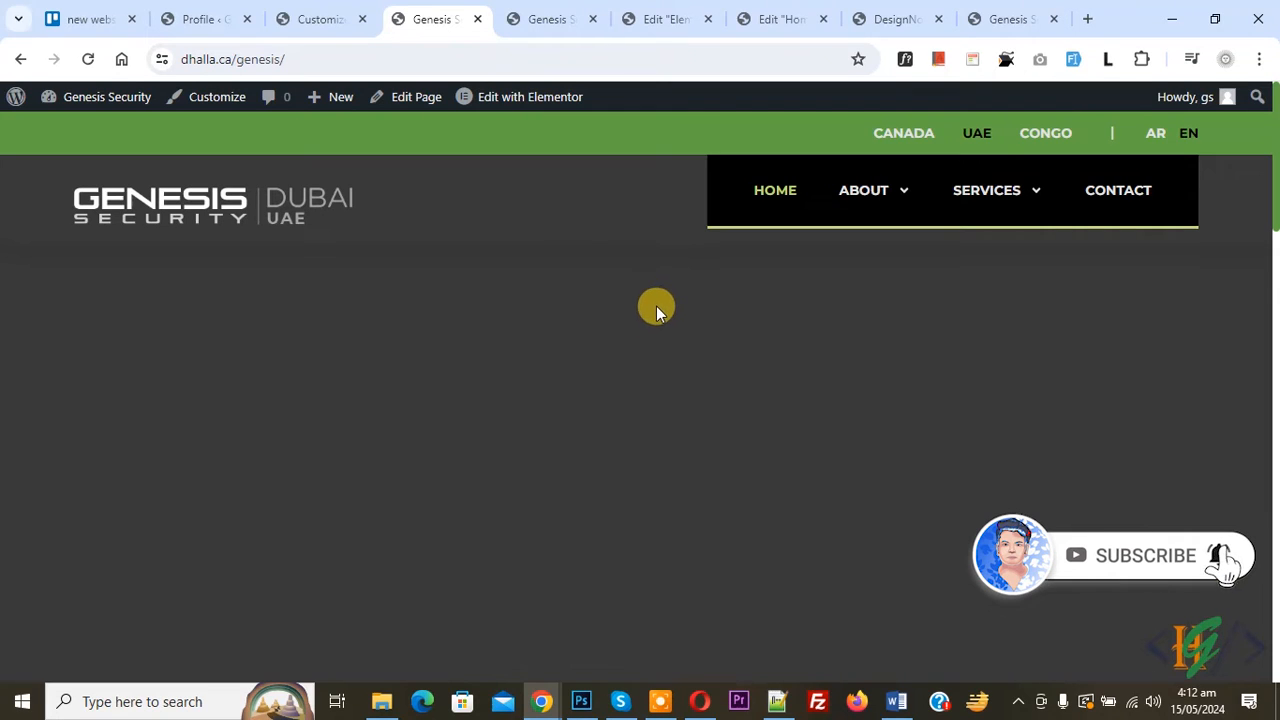
pyautogui.moveTo(627, 307)
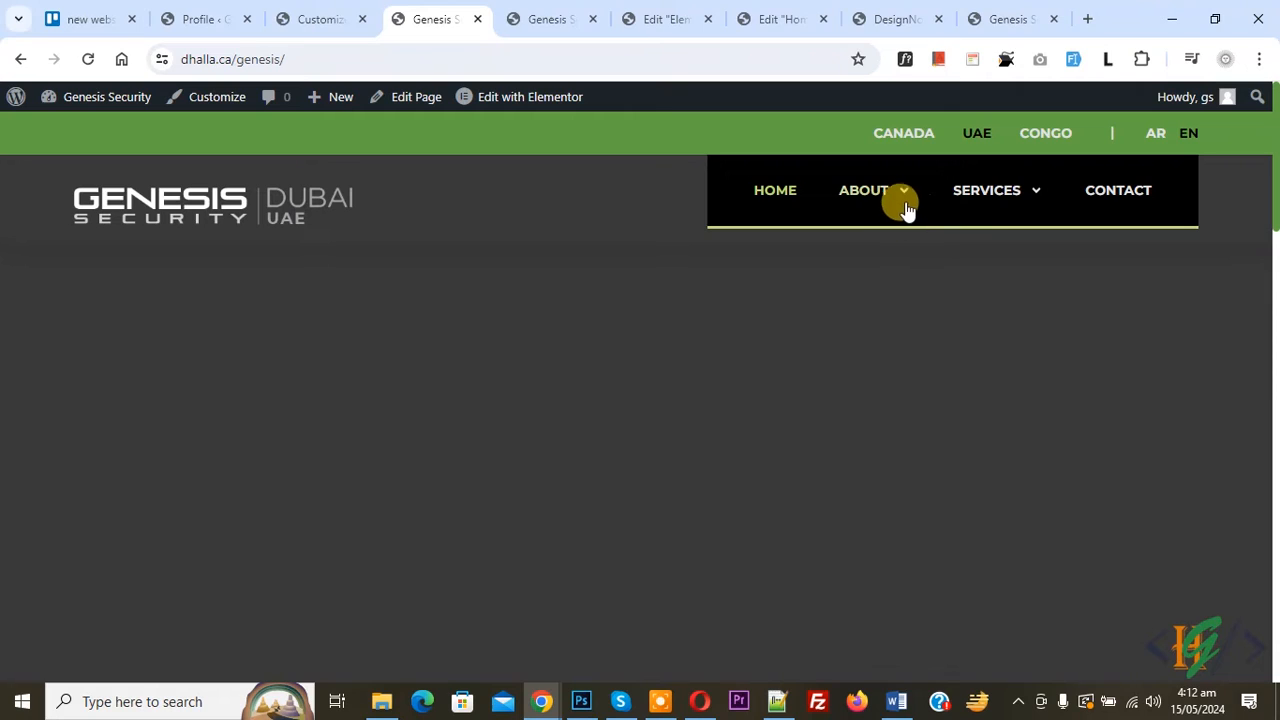
pyautogui.moveTo(640, 320)
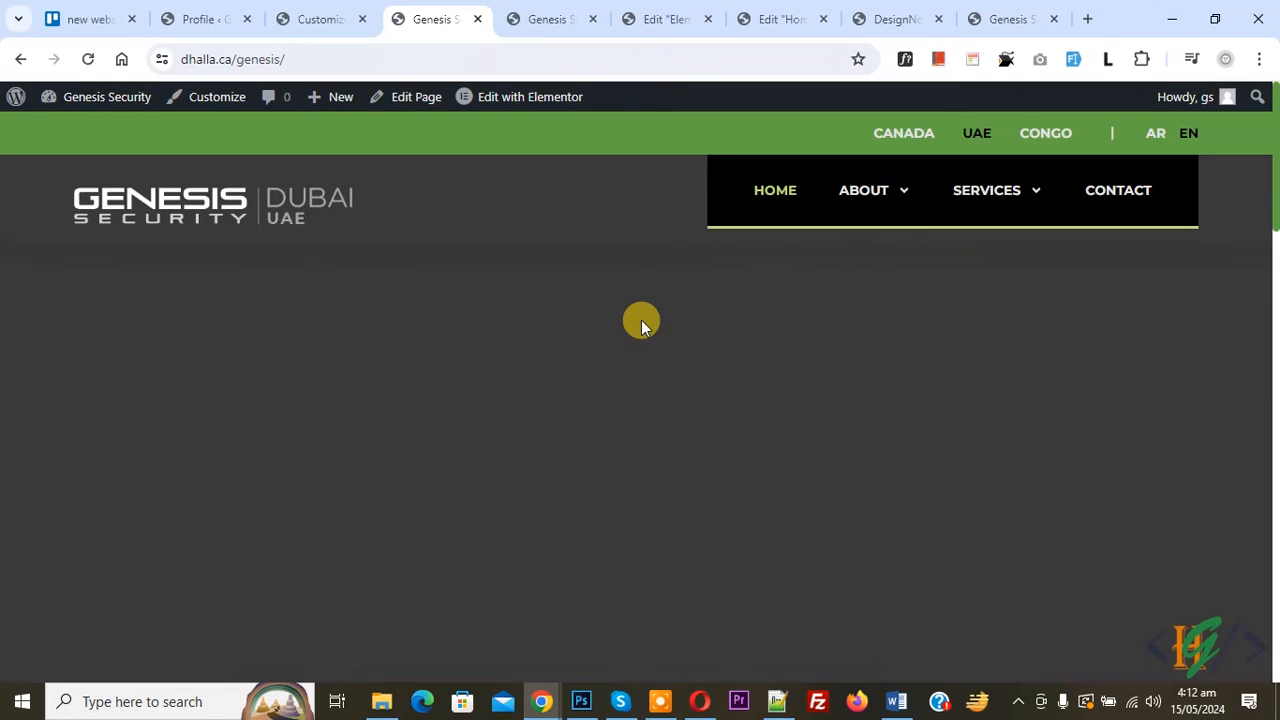
pyautogui.moveTo(836, 317)
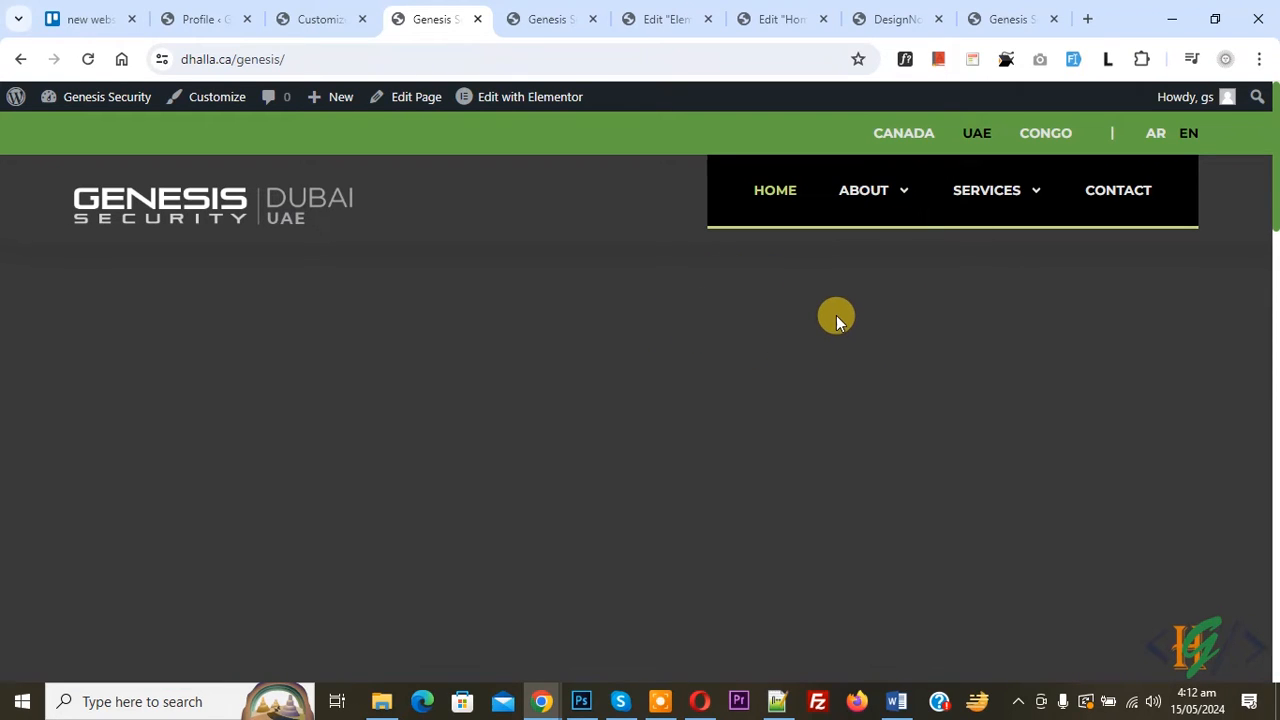
pyautogui.moveTo(900, 190)
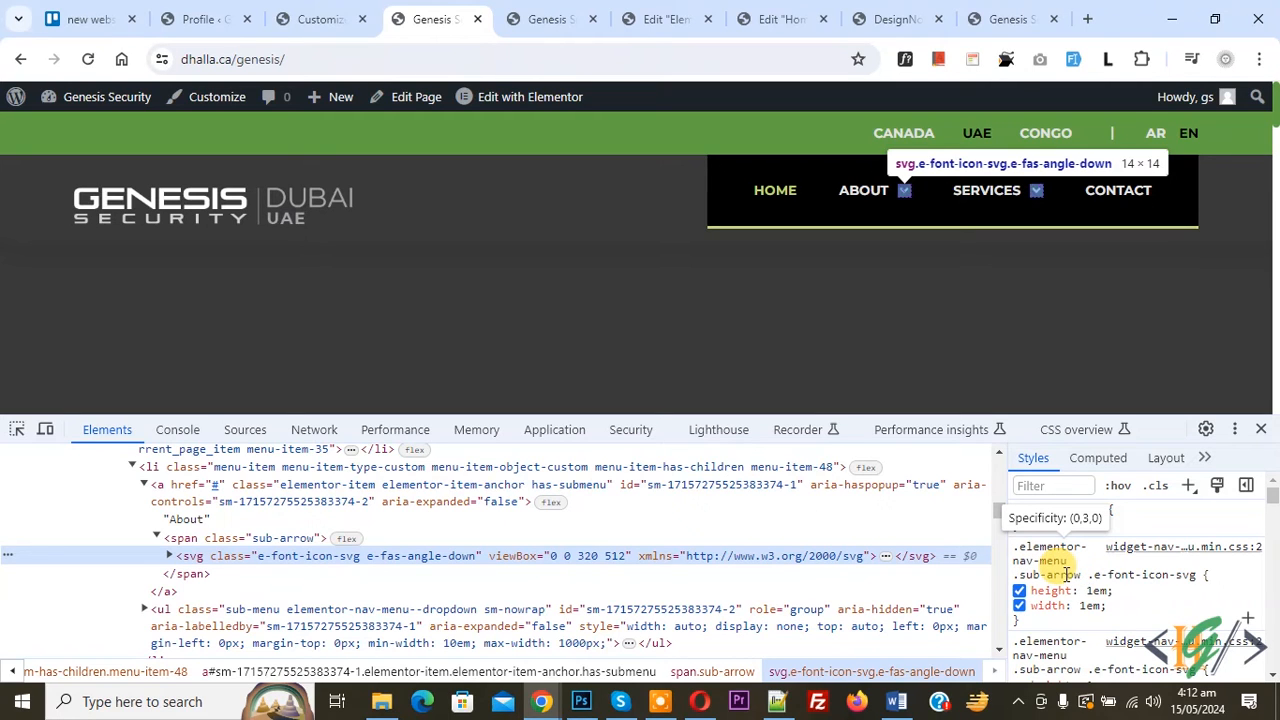
# Inspect the About menu's dropdown arrow icon styles in Chrome DevTools.
pyautogui.click(318, 18)
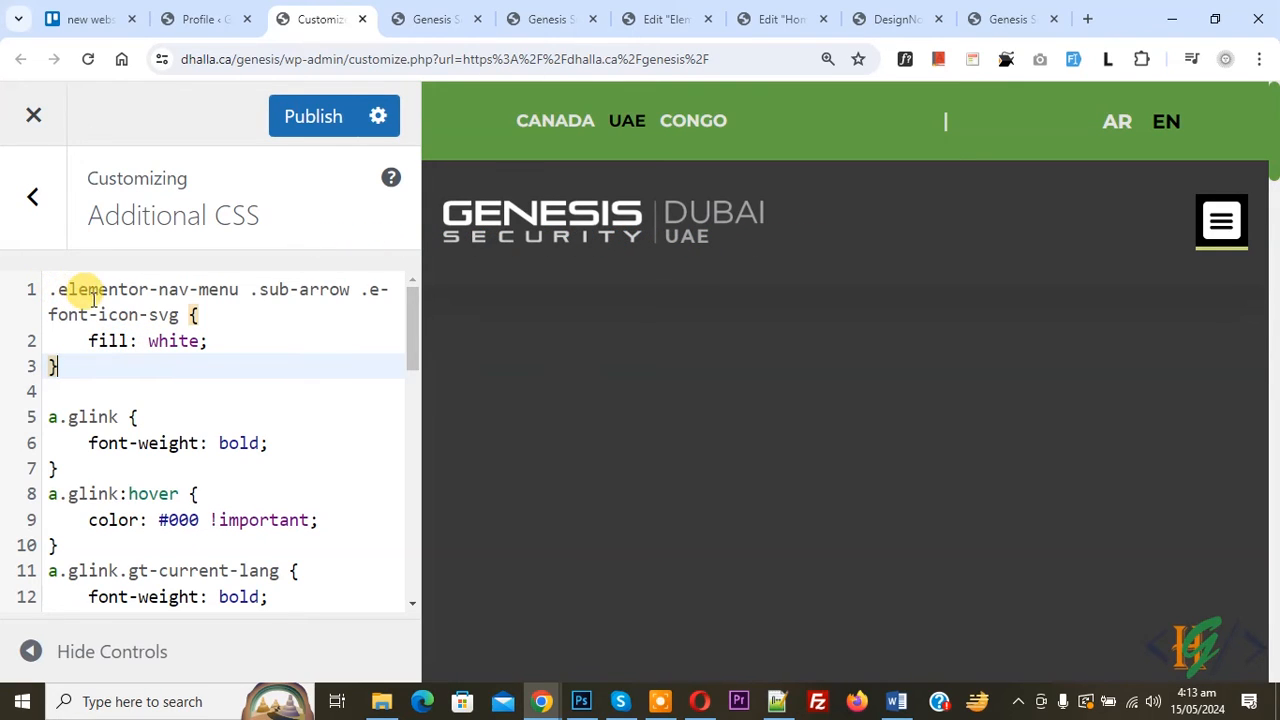
pyautogui.moveTo(340, 300)
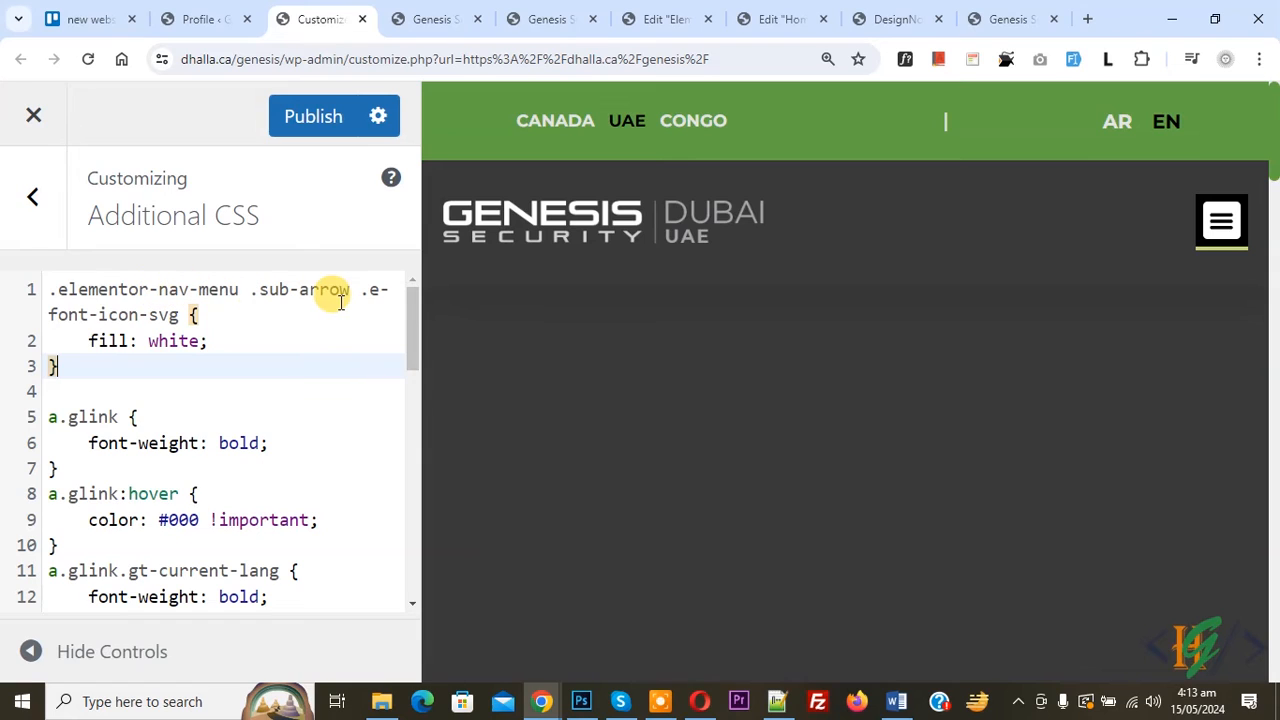
pyautogui.moveTo(88, 340)
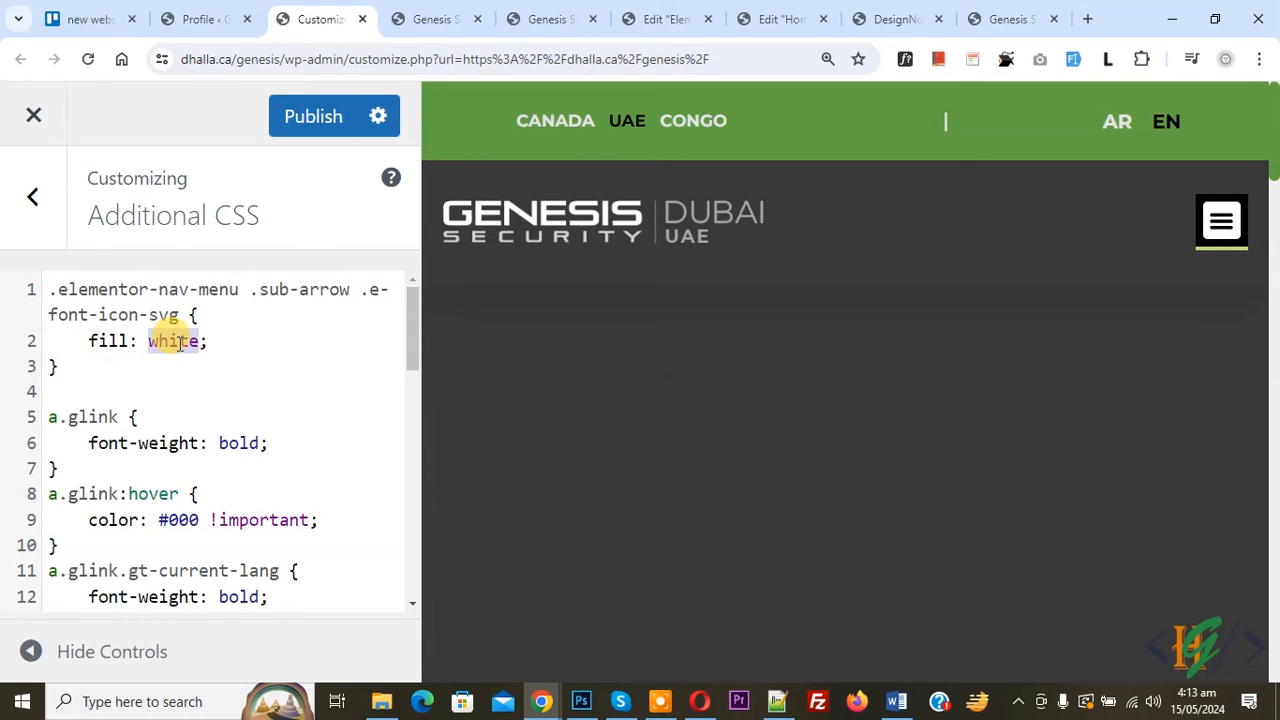
# Change the sub-arrow fill from white to green in Additional CSS and publish.
pyautogui.write('green')
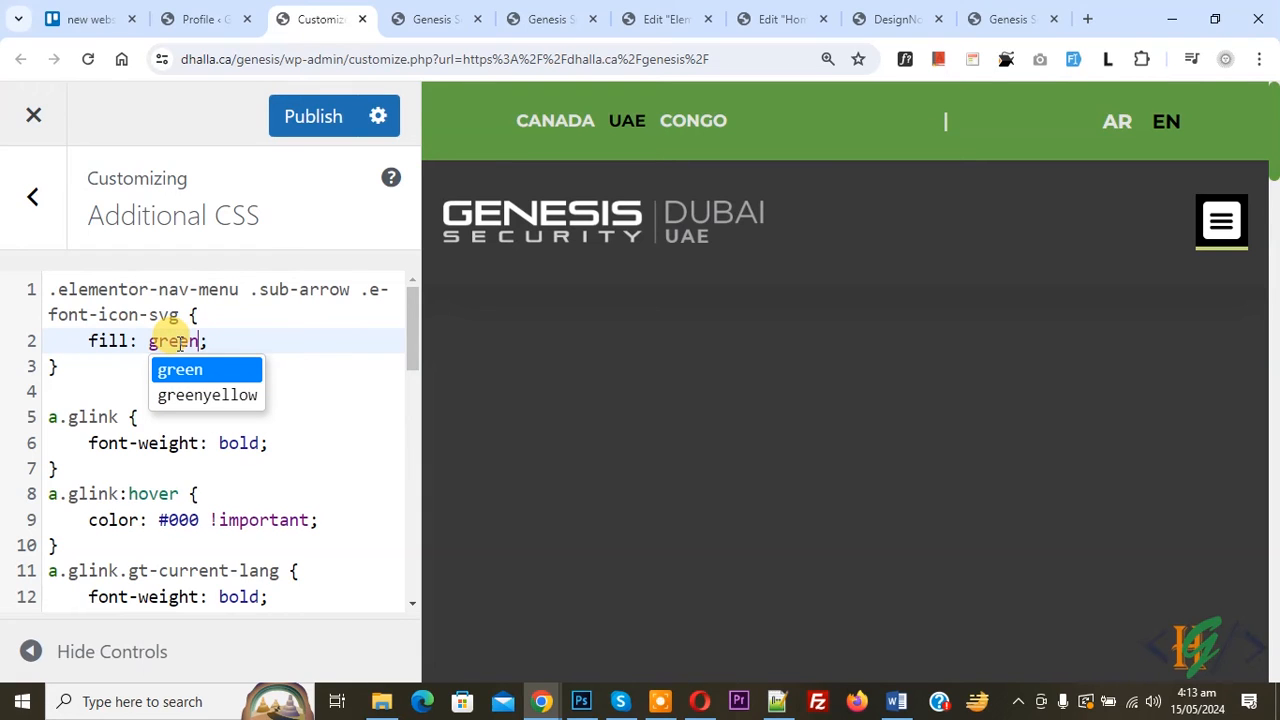
pyautogui.click(313, 116)
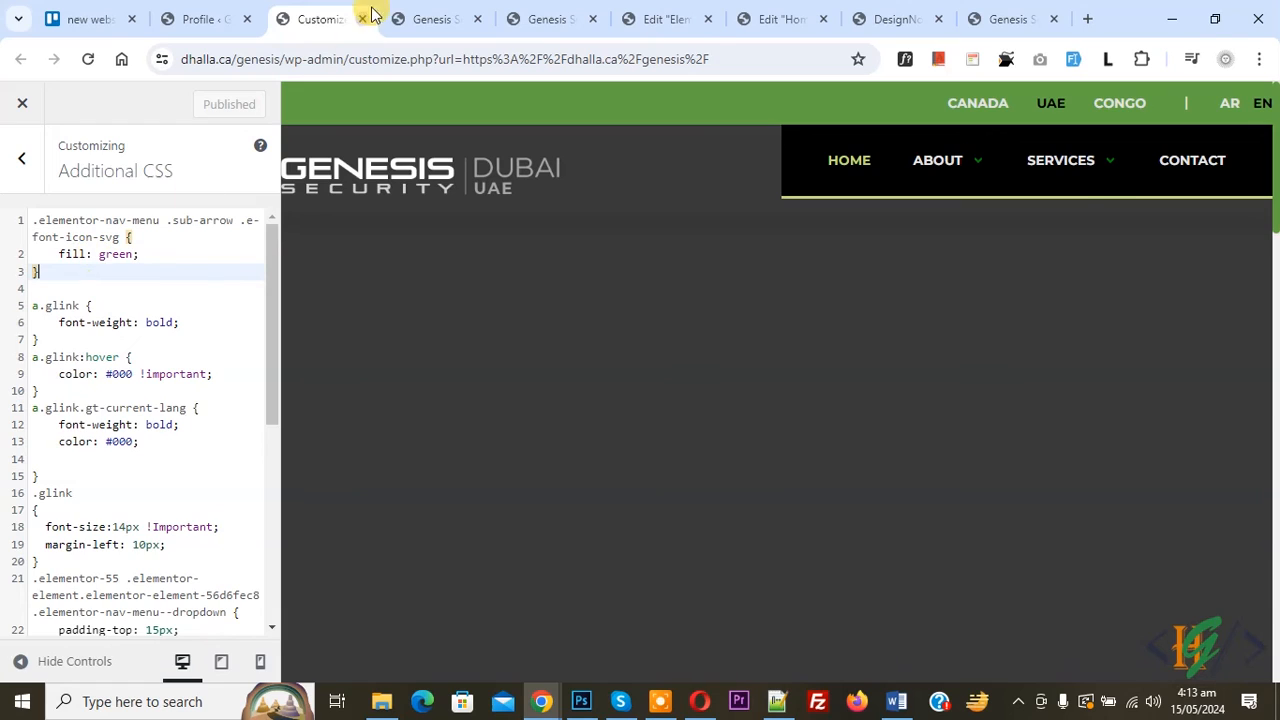
pyautogui.click(430, 18)
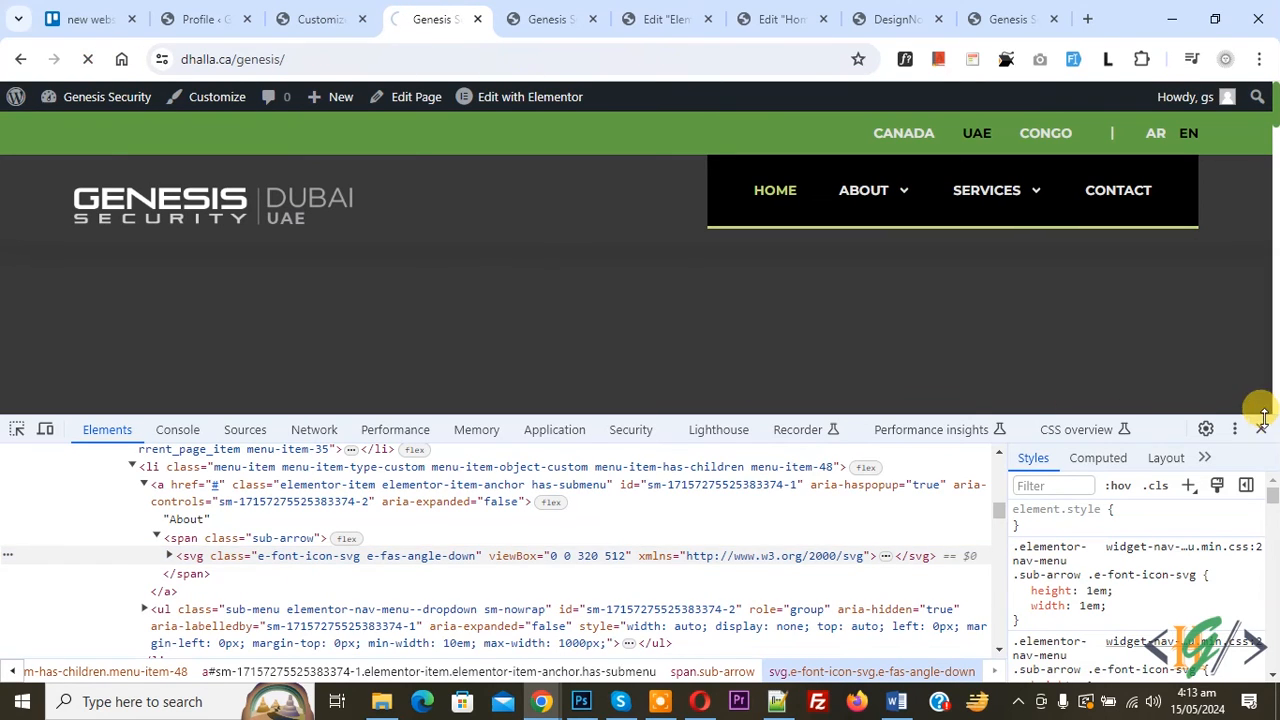
# Close DevTools to check that the About and Services arrows appear green.
pyautogui.click(1261, 428)
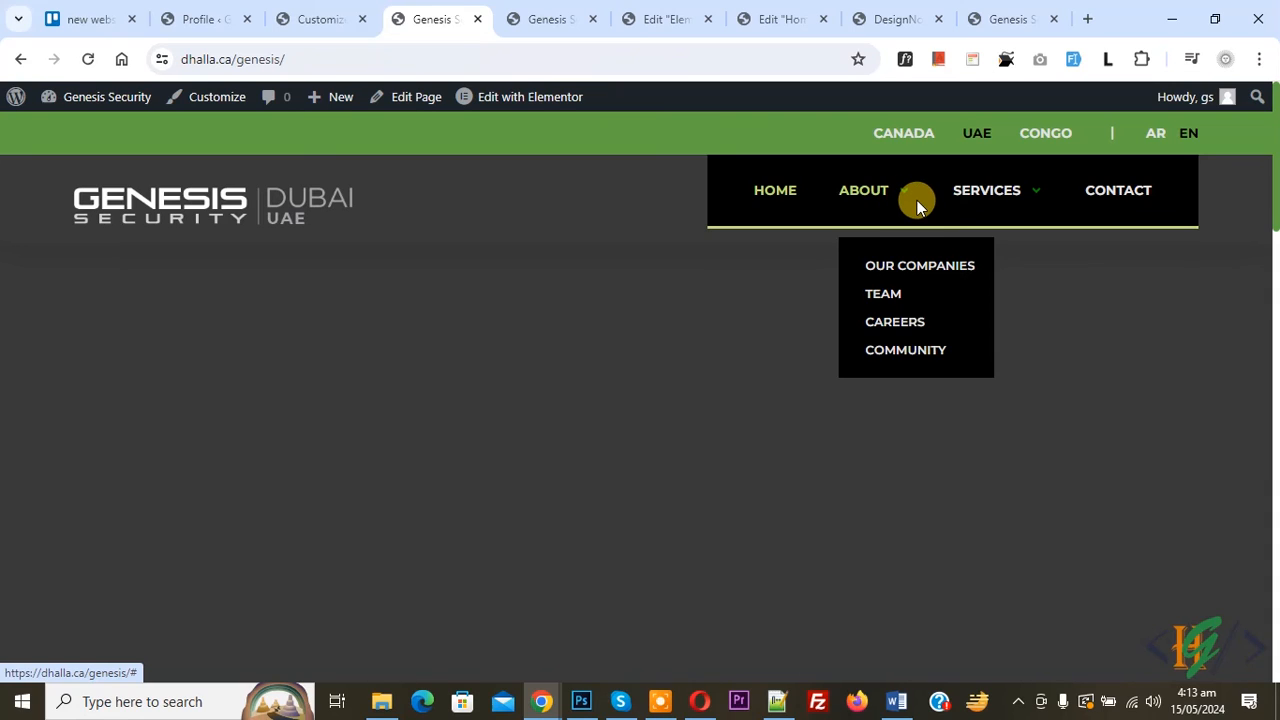
pyautogui.moveTo(912, 210)
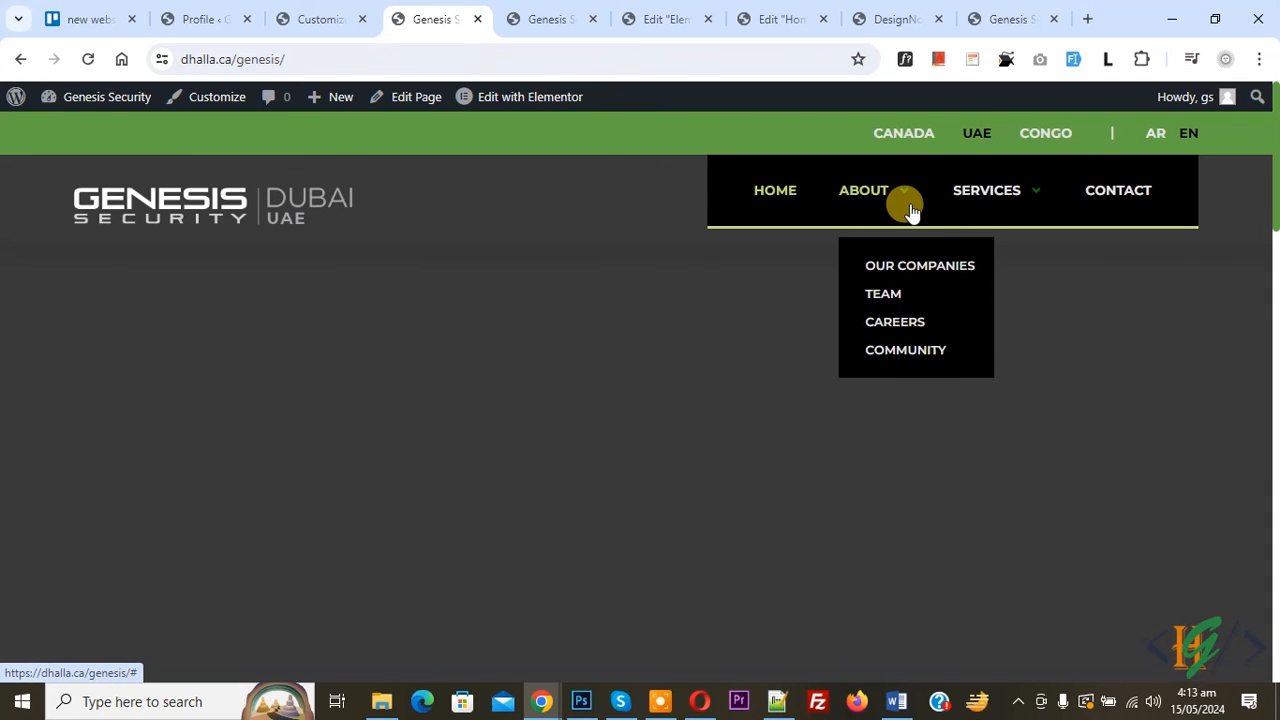
pyautogui.moveTo(727, 295)
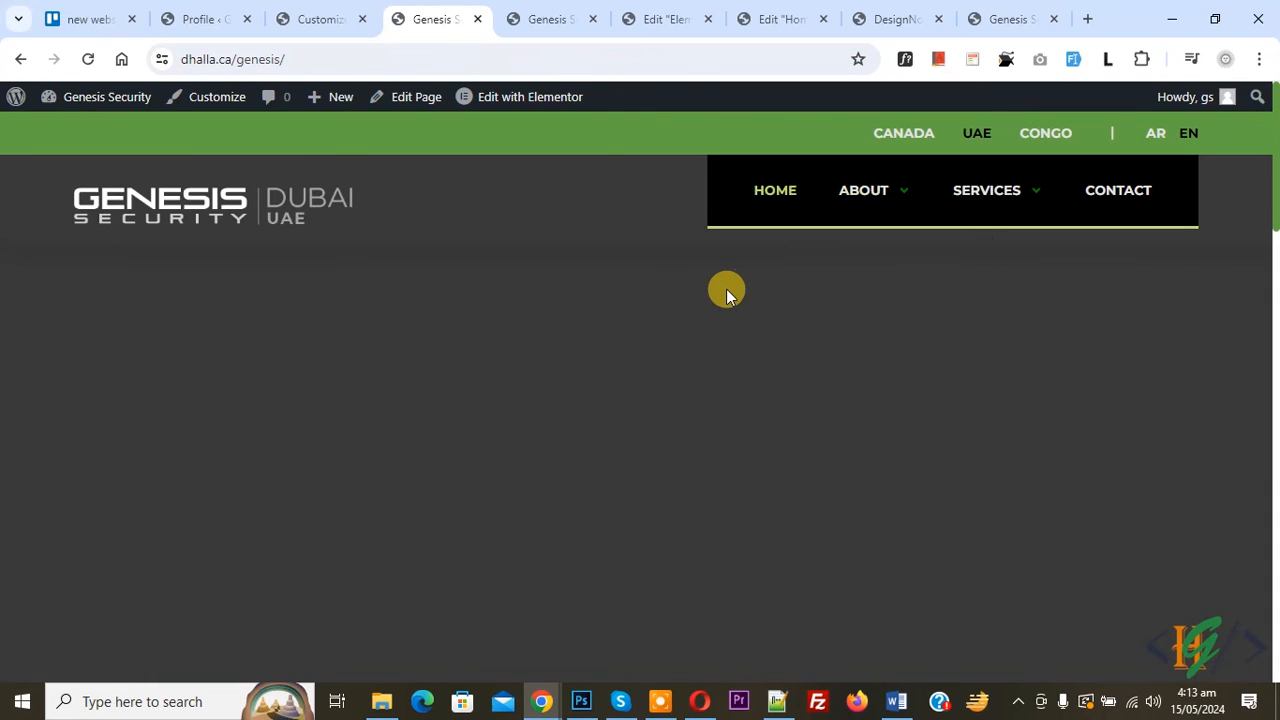
pyautogui.moveTo(602, 349)
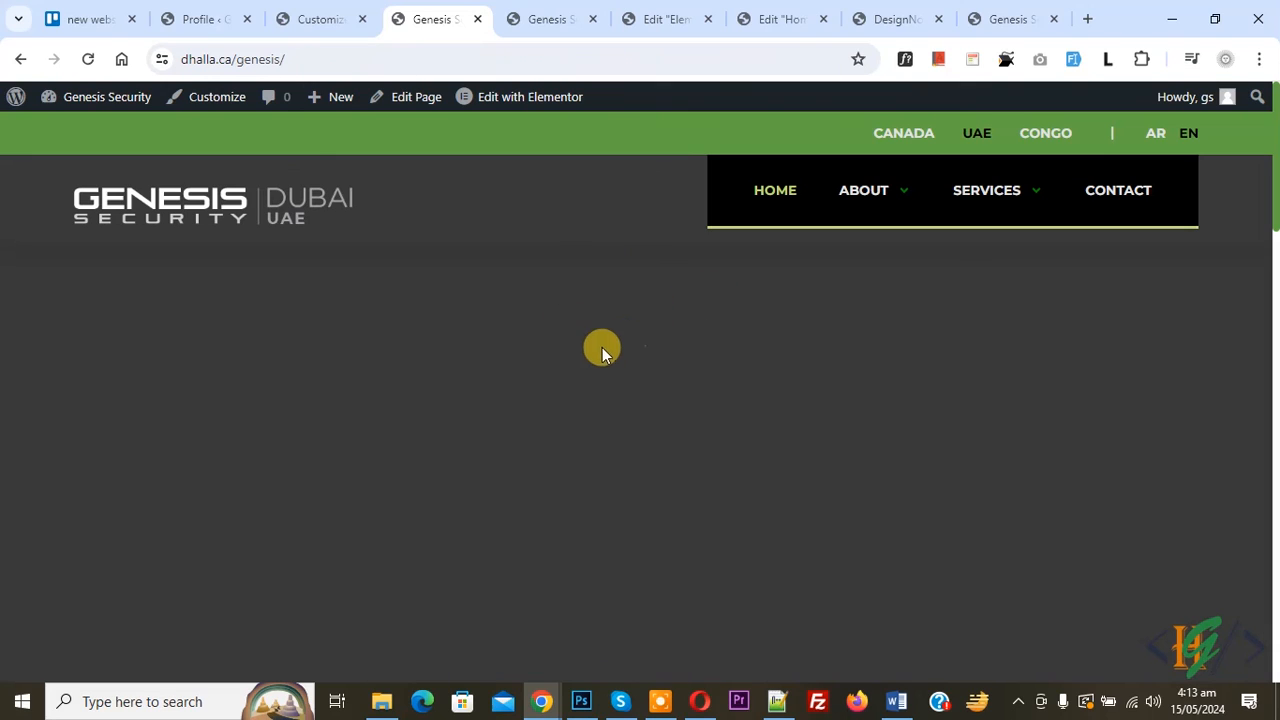
pyautogui.moveTo(602, 370)
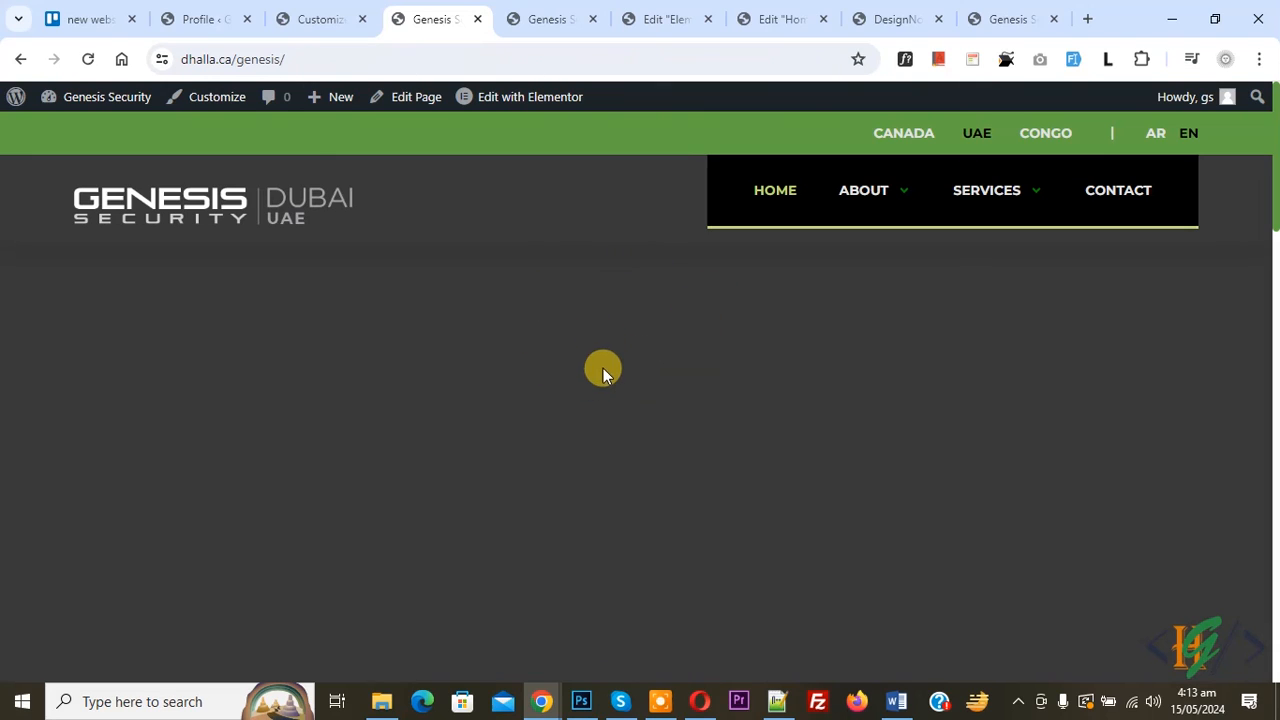